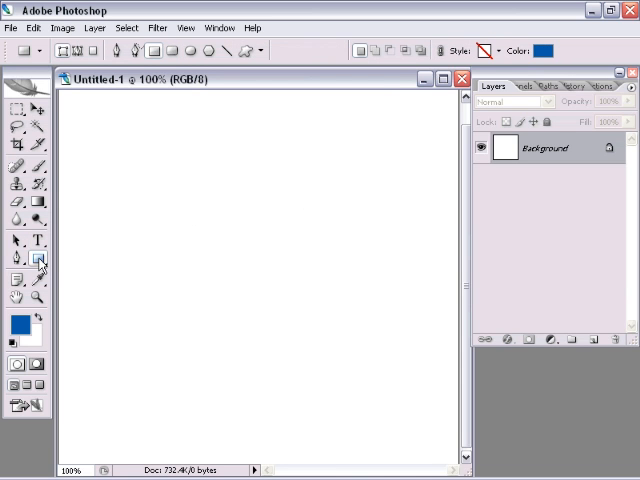
{"action": "mouse_move", "coordinate": [70, 244]}
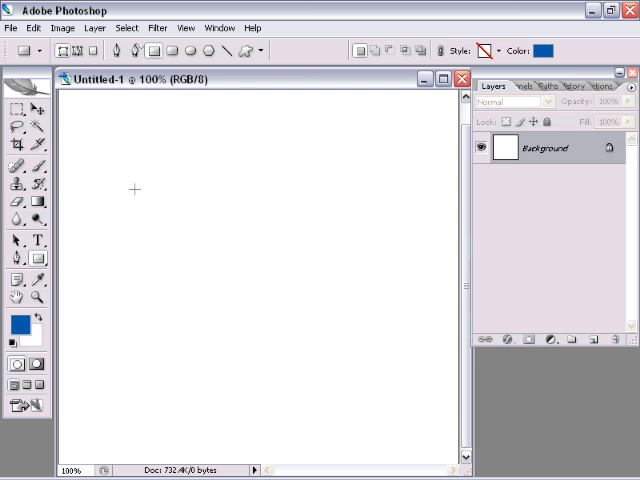
Draw a solid blue rectangle shape on the blank canvas
{"action": "left_click_drag", "start_coordinate": [130, 184], "coordinate": [400, 350]}
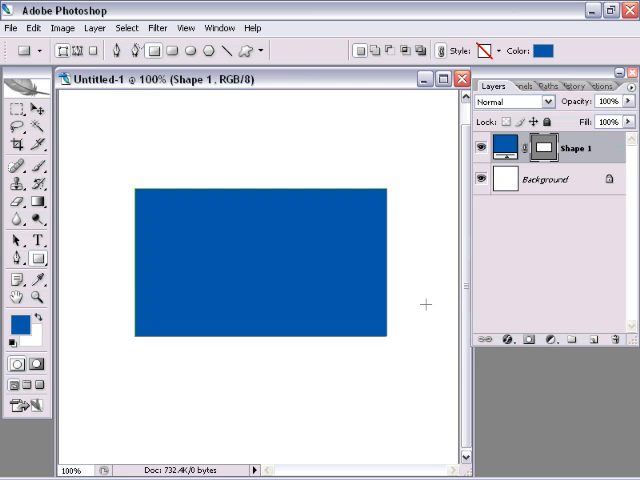
{"action": "mouse_move", "coordinate": [504, 248]}
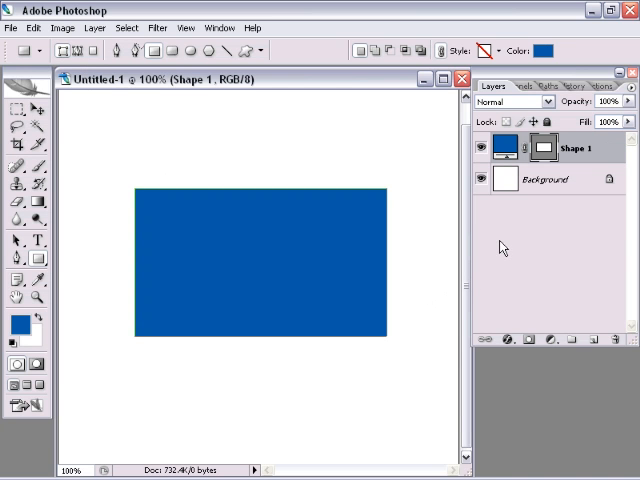
{"action": "mouse_move", "coordinate": [510, 332]}
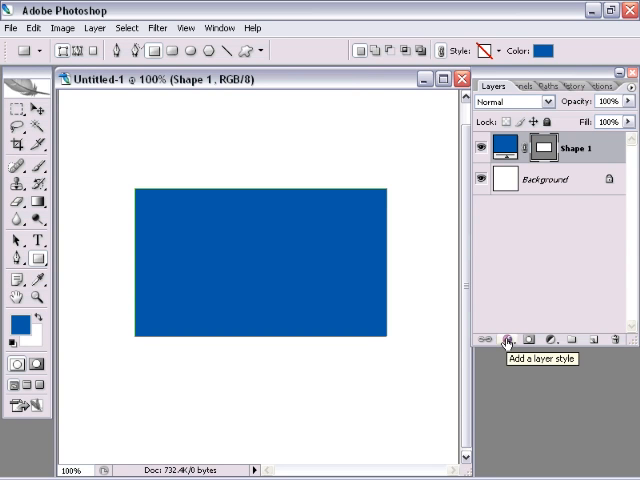
Add a Stroke layer style to the rectangle with black colour and a thin inside width
{"action": "left_click", "coordinate": [508, 340]}
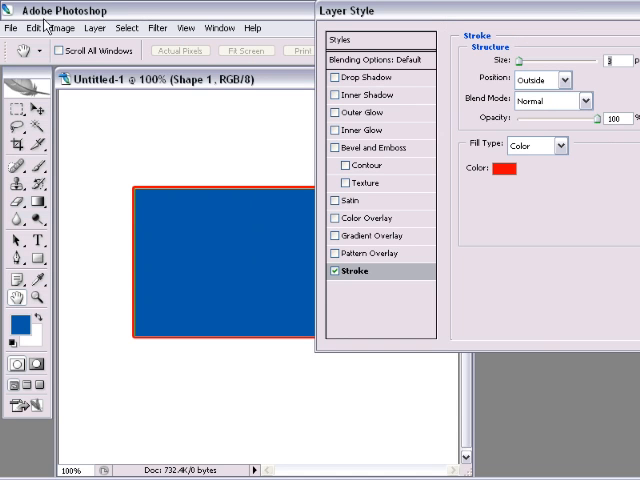
{"action": "mouse_move", "coordinate": [430, 12]}
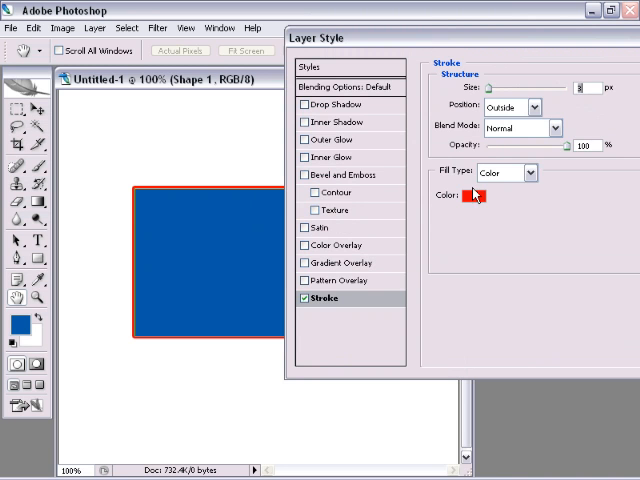
{"action": "left_click", "coordinate": [470, 194]}
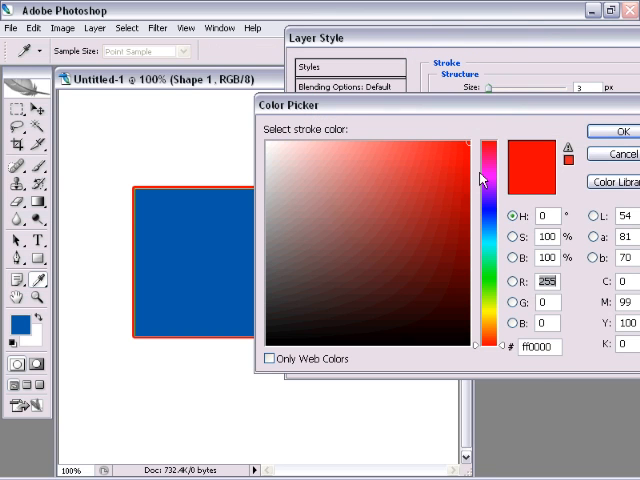
{"action": "mouse_move", "coordinate": [490, 210]}
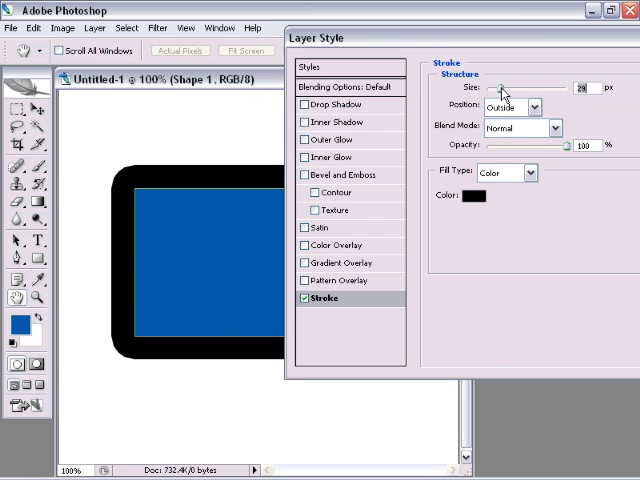
{"action": "left_click_drag", "start_coordinate": [510, 88], "coordinate": [490, 88]}
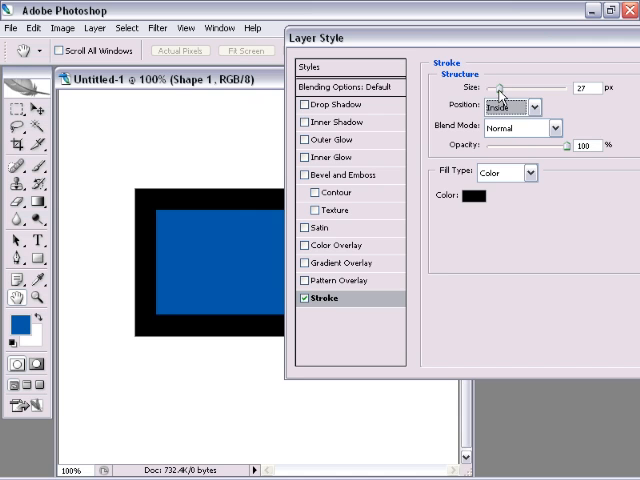
{"action": "left_click_drag", "start_coordinate": [560, 88], "coordinate": [490, 88]}
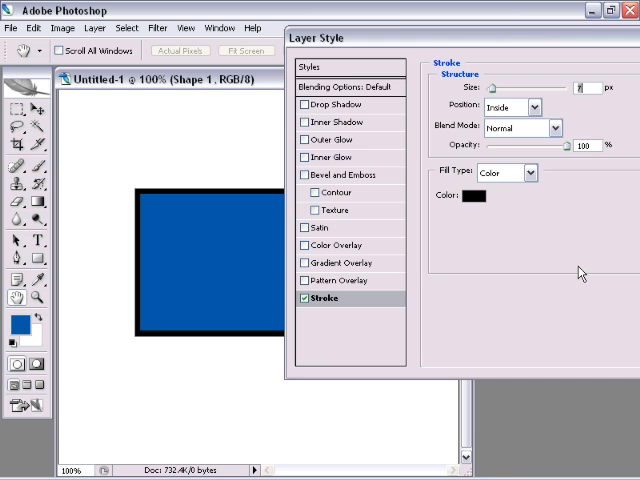
{"action": "mouse_move", "coordinate": [558, 222]}
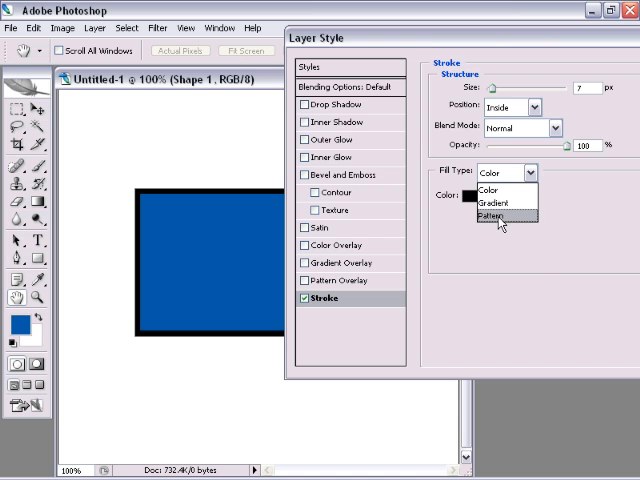
{"action": "mouse_move", "coordinate": [492, 204]}
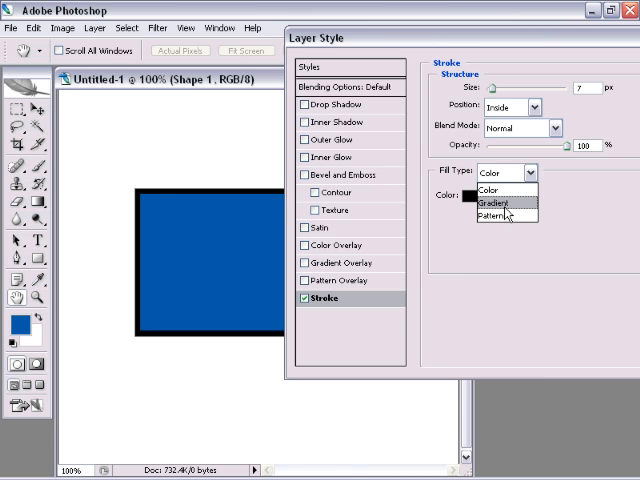
Set the stroke Fill Type to Gradient with Shape Burst style and widen it into a thick black-to-white border
{"action": "left_click", "coordinate": [492, 204]}
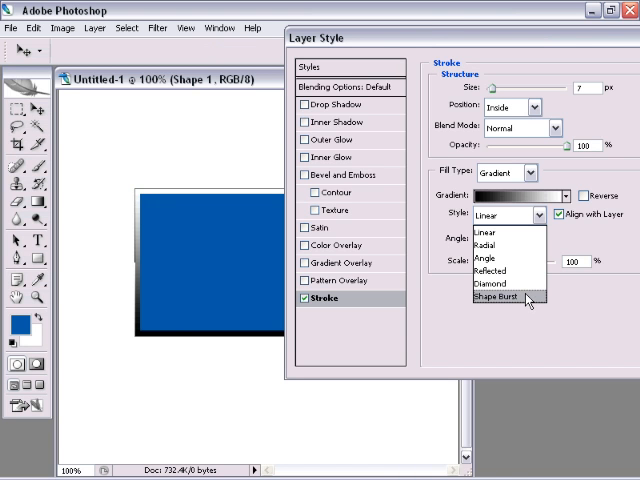
{"action": "left_click", "coordinate": [500, 300]}
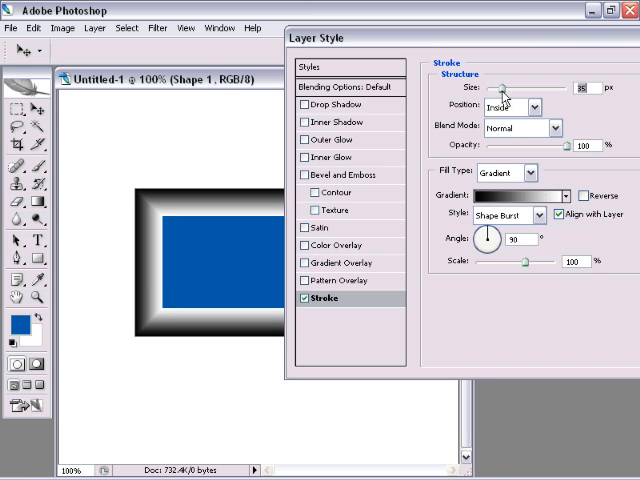
{"action": "left_click_drag", "start_coordinate": [510, 90], "coordinate": [500, 90]}
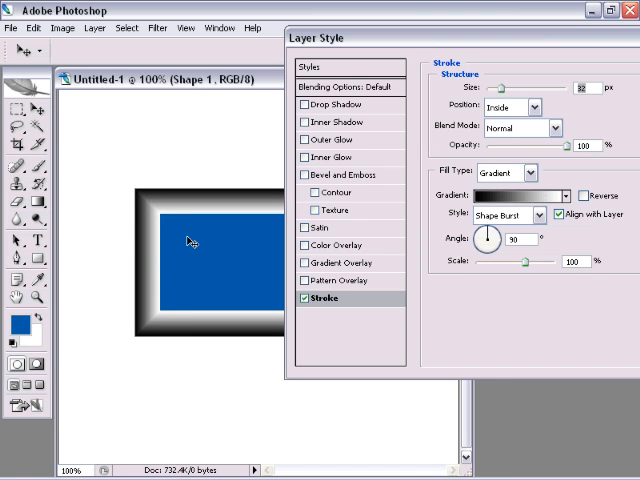
{"action": "mouse_move", "coordinate": [208, 218]}
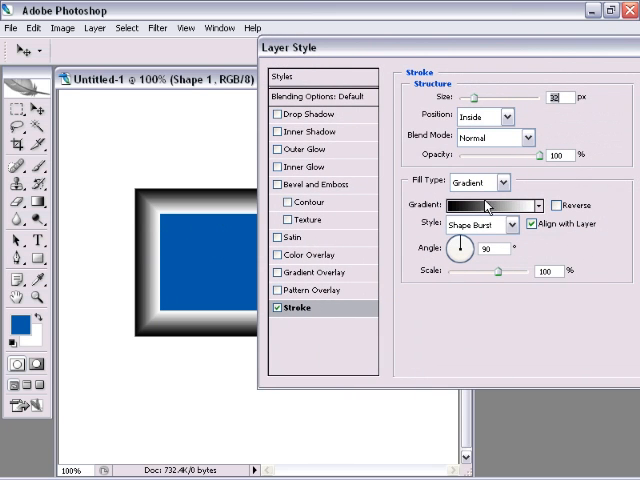
Edit the stroke gradient's colour stops into a hard-edged black band beside a white band
{"action": "left_click", "coordinate": [490, 204]}
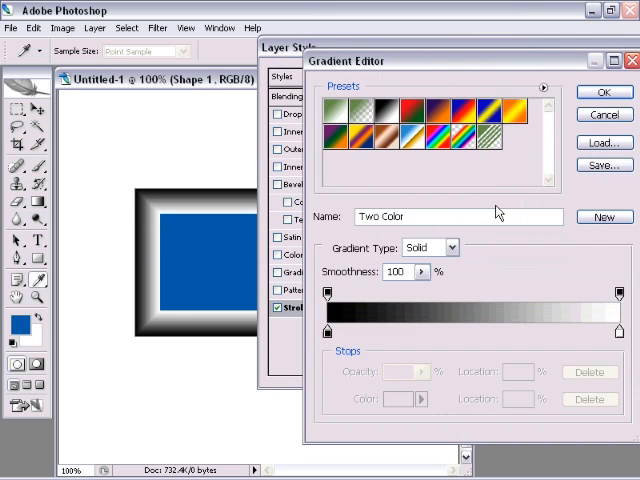
{"action": "mouse_move", "coordinate": [452, 334]}
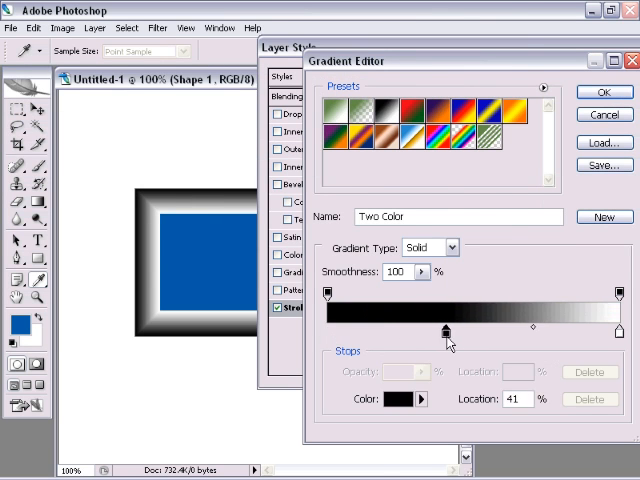
{"action": "left_click_drag", "start_coordinate": [440, 328], "coordinate": [448, 328]}
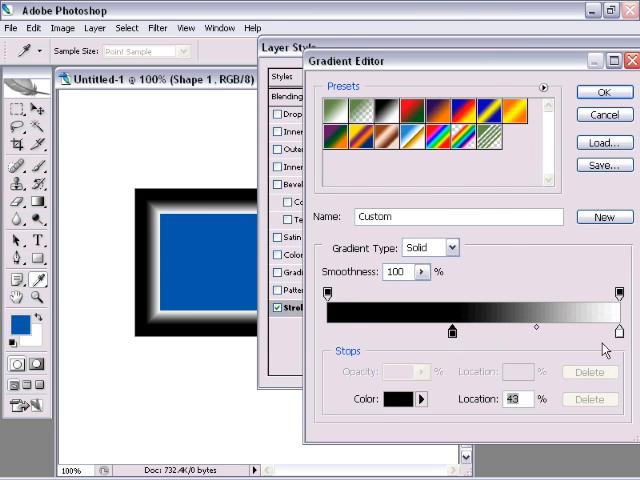
{"action": "left_click_drag", "start_coordinate": [448, 330], "coordinate": [516, 330]}
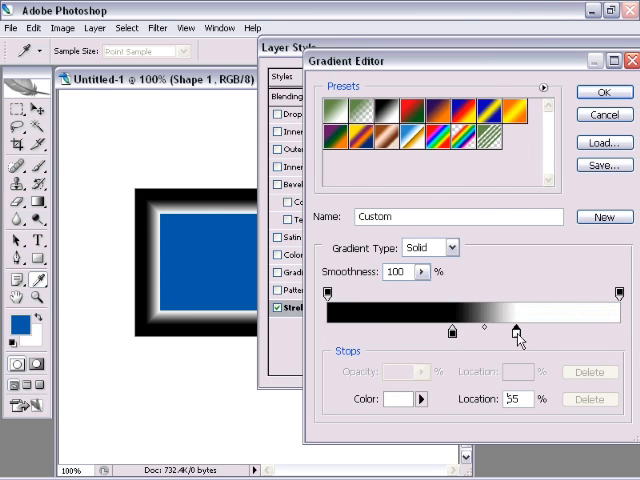
{"action": "left_click_drag", "start_coordinate": [516, 328], "coordinate": [456, 330]}
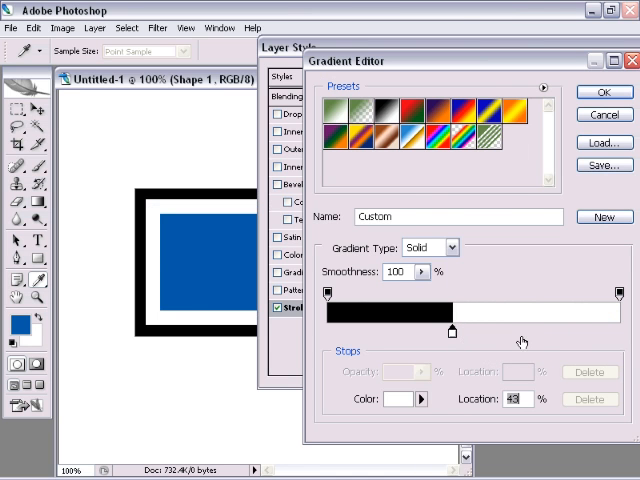
{"action": "mouse_move", "coordinate": [630, 370]}
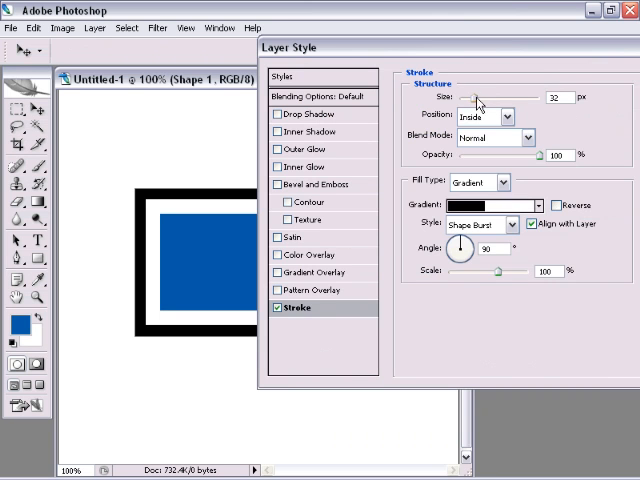
Narrow the stroke to a thin outline and shift a gradient stop to rebalance the black and white bands
{"action": "left_click_drag", "start_coordinate": [478, 96], "coordinate": [468, 96]}
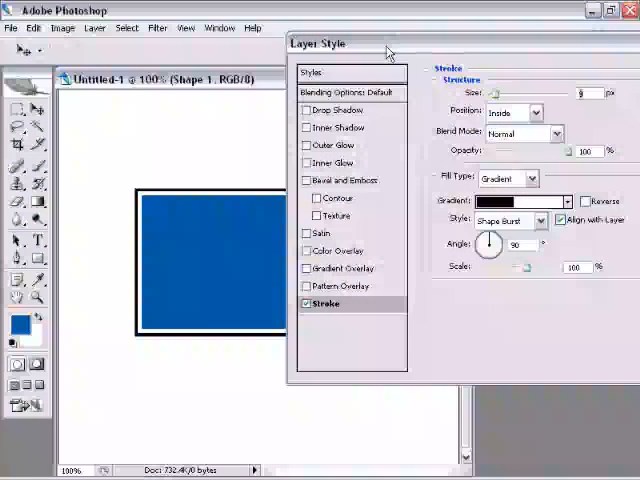
{"action": "left_click", "coordinate": [530, 200]}
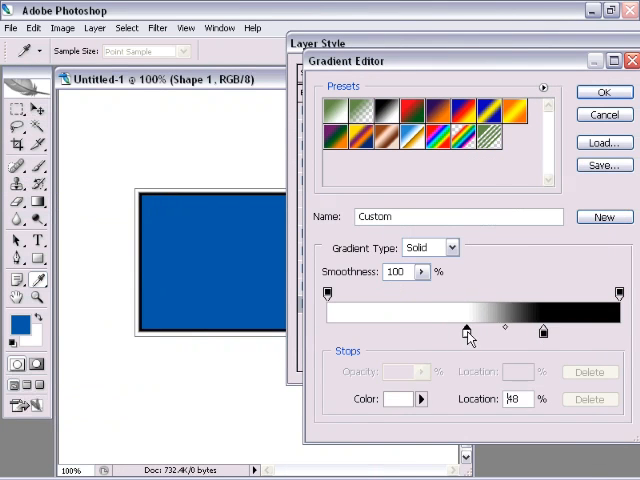
{"action": "left_click_drag", "start_coordinate": [464, 332], "coordinate": [544, 332]}
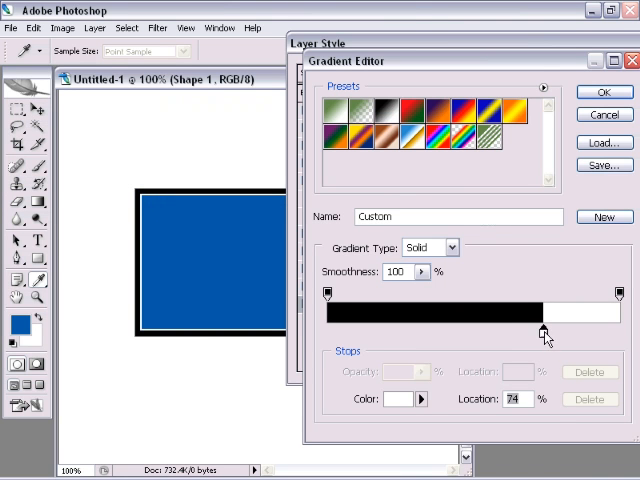
{"action": "mouse_move", "coordinate": [544, 330]}
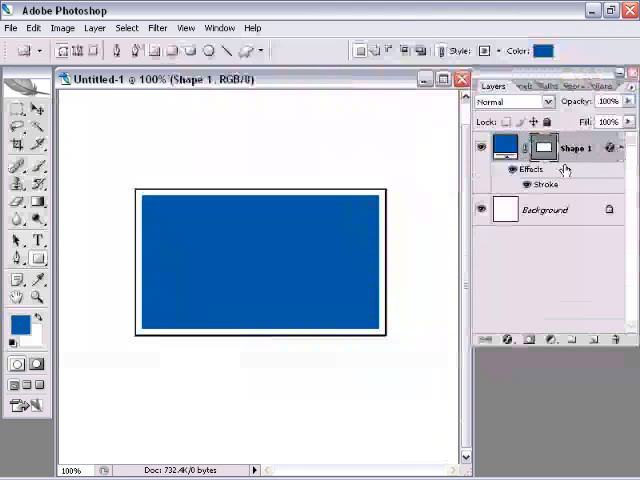
Toggle the Stroke effect visibility to compare, then hide the Shape 1 layer leaving a blank canvas
{"action": "left_click", "coordinate": [512, 168]}
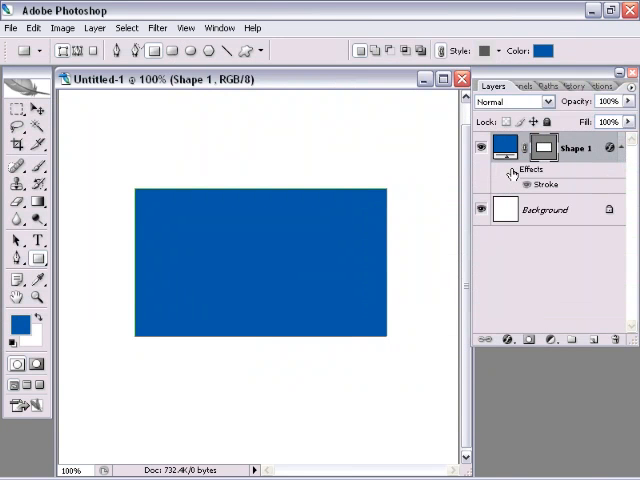
{"action": "left_click", "coordinate": [512, 172]}
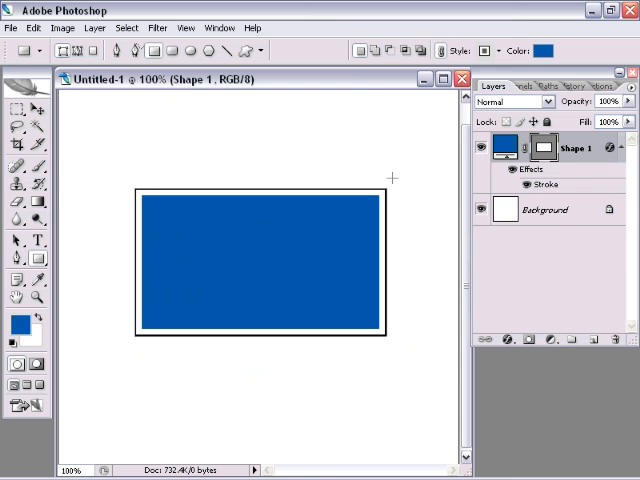
{"action": "left_click", "coordinate": [488, 148]}
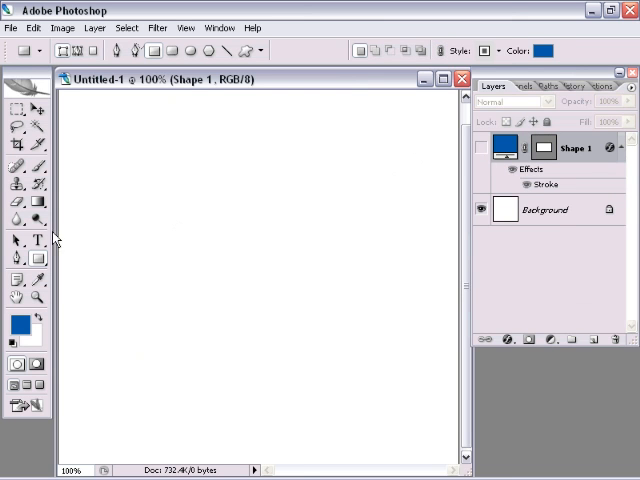
Create a new type layer reading MATT in large bold blue letters
{"action": "left_click", "coordinate": [36, 240]}
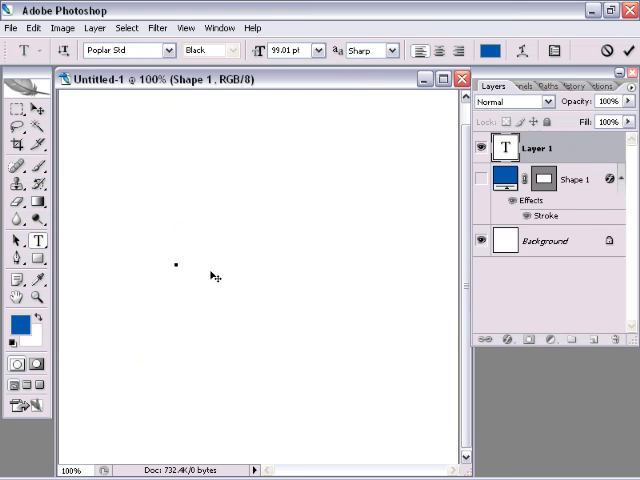
{"action": "type", "text": "MAT"}
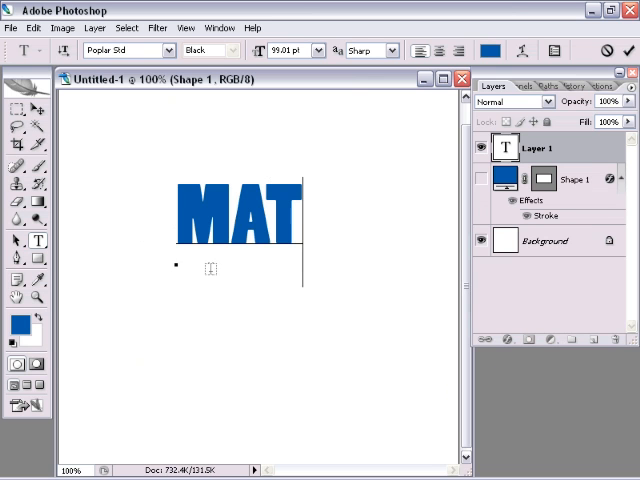
{"action": "type", "text": "T"}
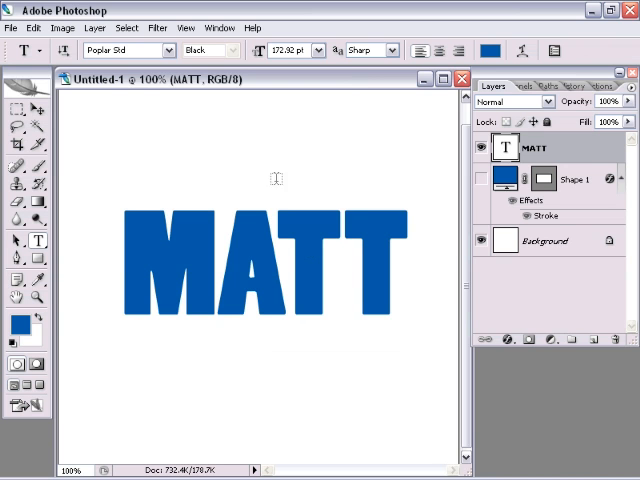
{"action": "mouse_move", "coordinate": [168, 56]}
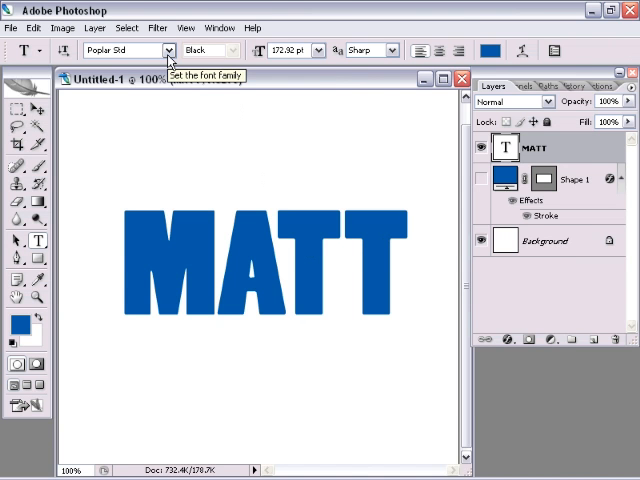
{"action": "mouse_move", "coordinate": [170, 62]}
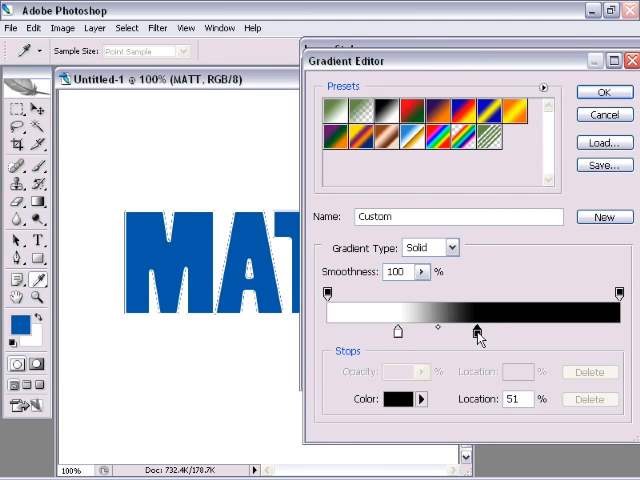
Give MATT's stroke gradient a hard black-to-white edge, set a thin width and apply the style
{"action": "left_click_drag", "start_coordinate": [476, 332], "coordinate": [470, 332]}
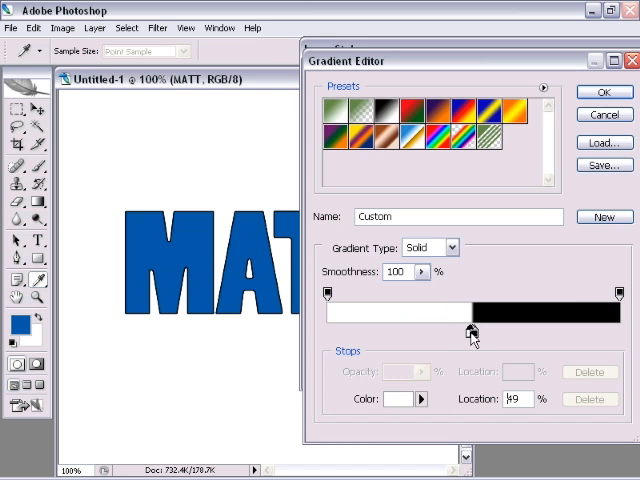
{"action": "left_click_drag", "start_coordinate": [470, 330], "coordinate": [470, 330]}
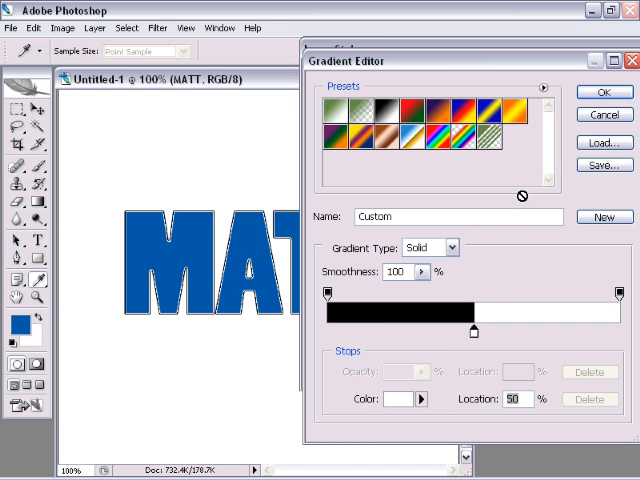
{"action": "left_click", "coordinate": [604, 92]}
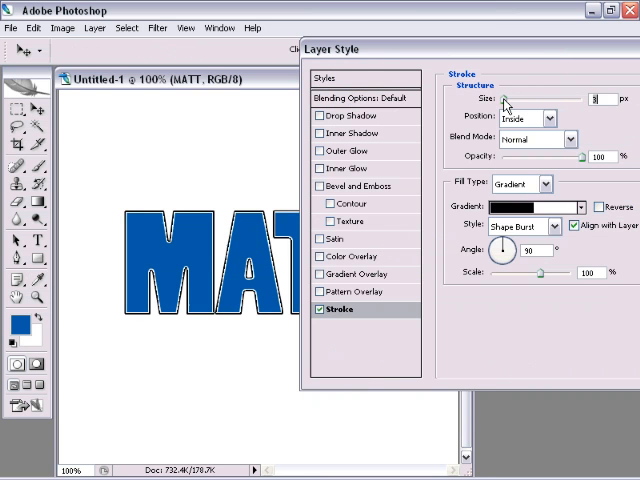
{"action": "left_click_drag", "start_coordinate": [504, 100], "coordinate": [512, 100]}
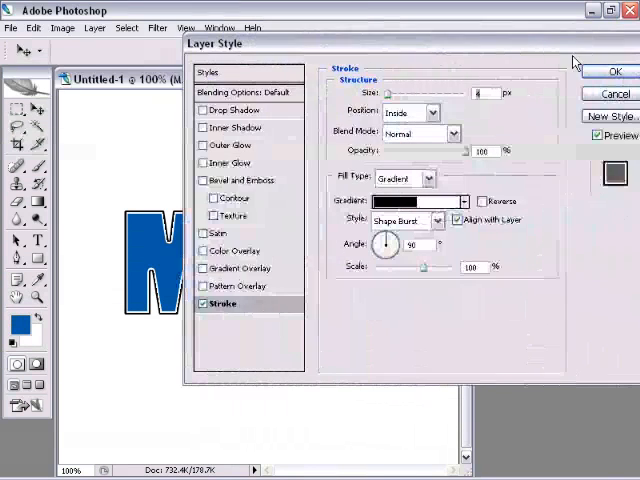
{"action": "left_click", "coordinate": [614, 72]}
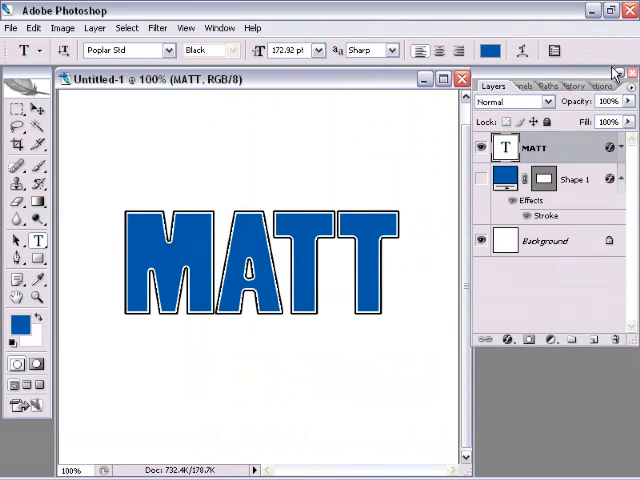